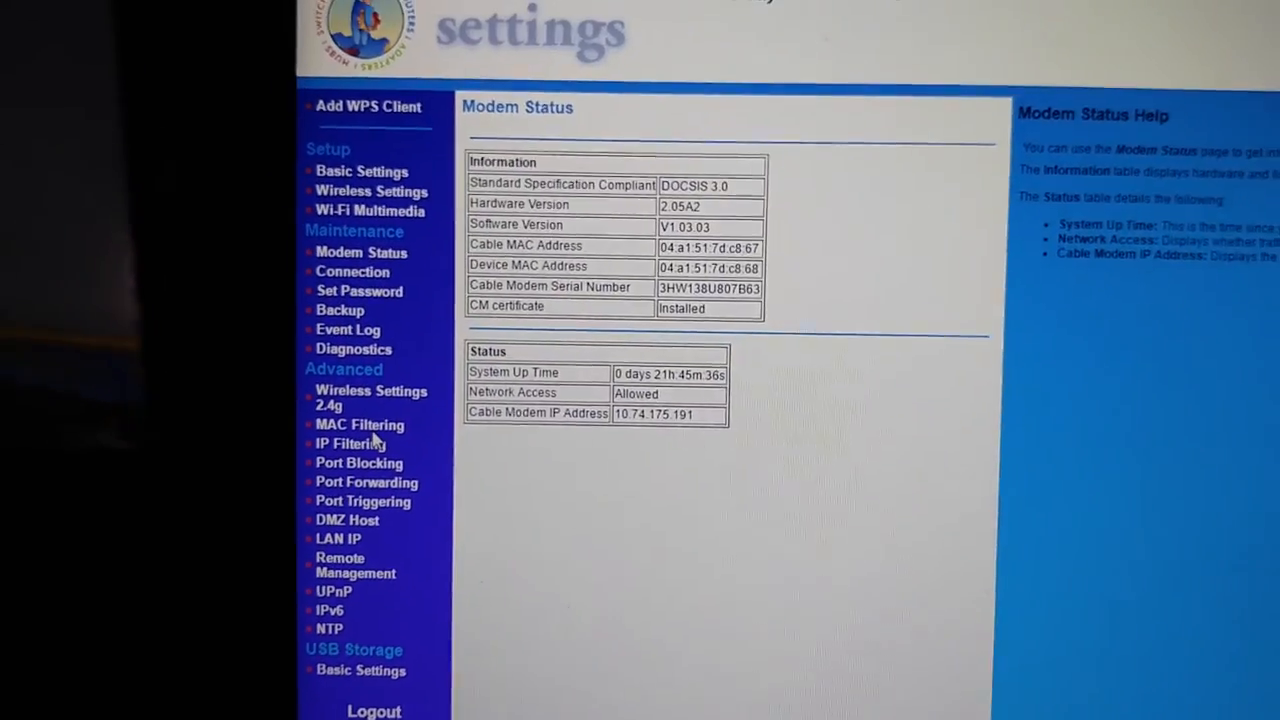
Navigate from the modem status page through MAC Filtering to the IP Filtering settings
left_click(358, 425)
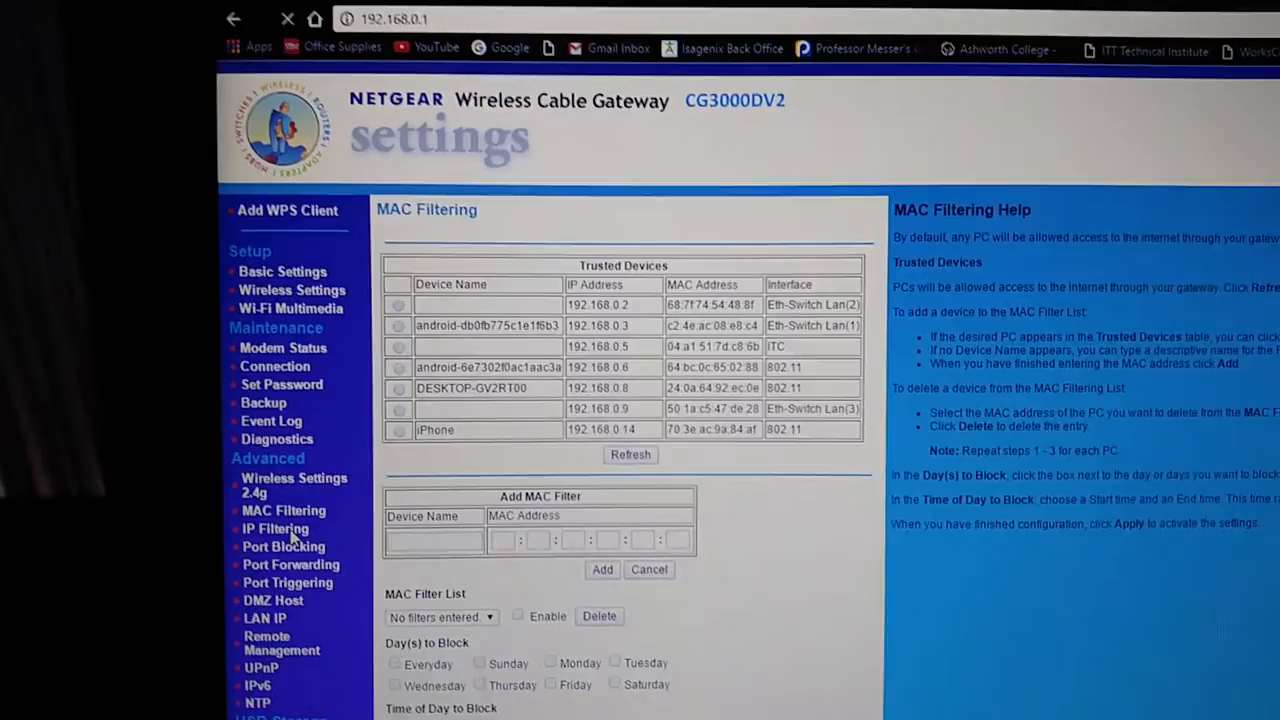
left_click(275, 528)
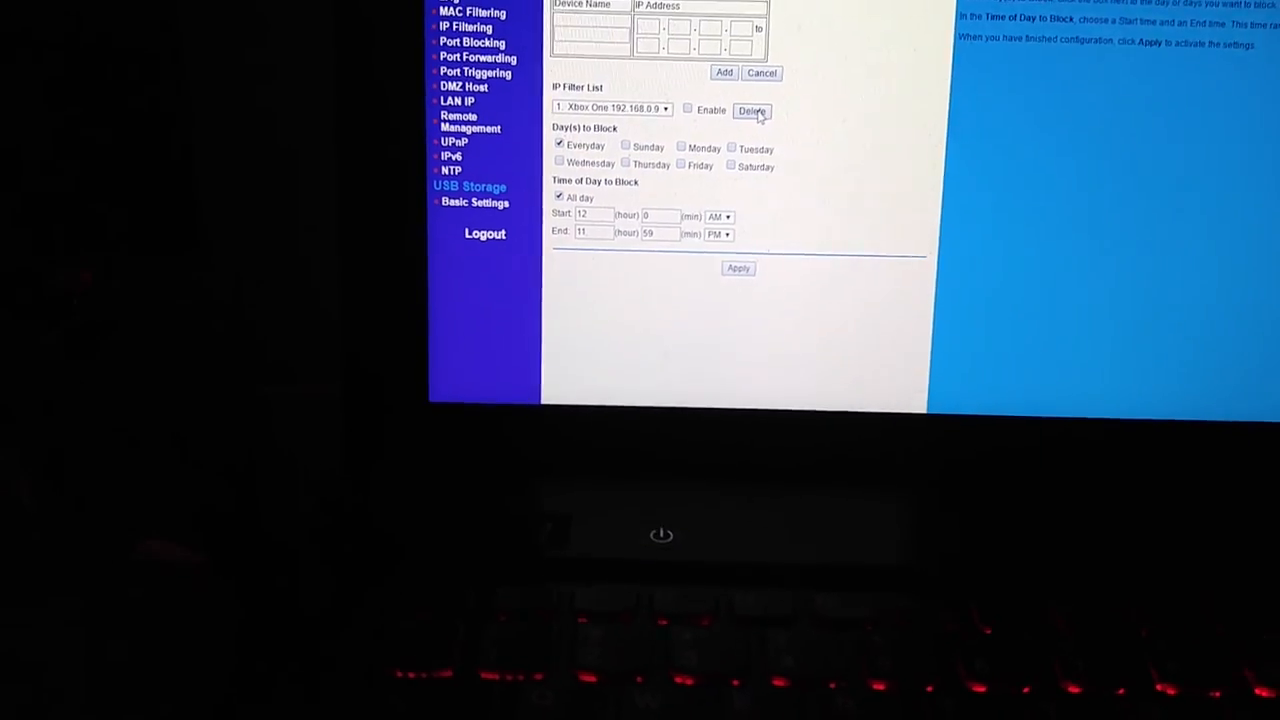
Delete the old Xbox One filter and add a filter named xbox for 192.168.0.9
left_click(752, 110)
type("192")
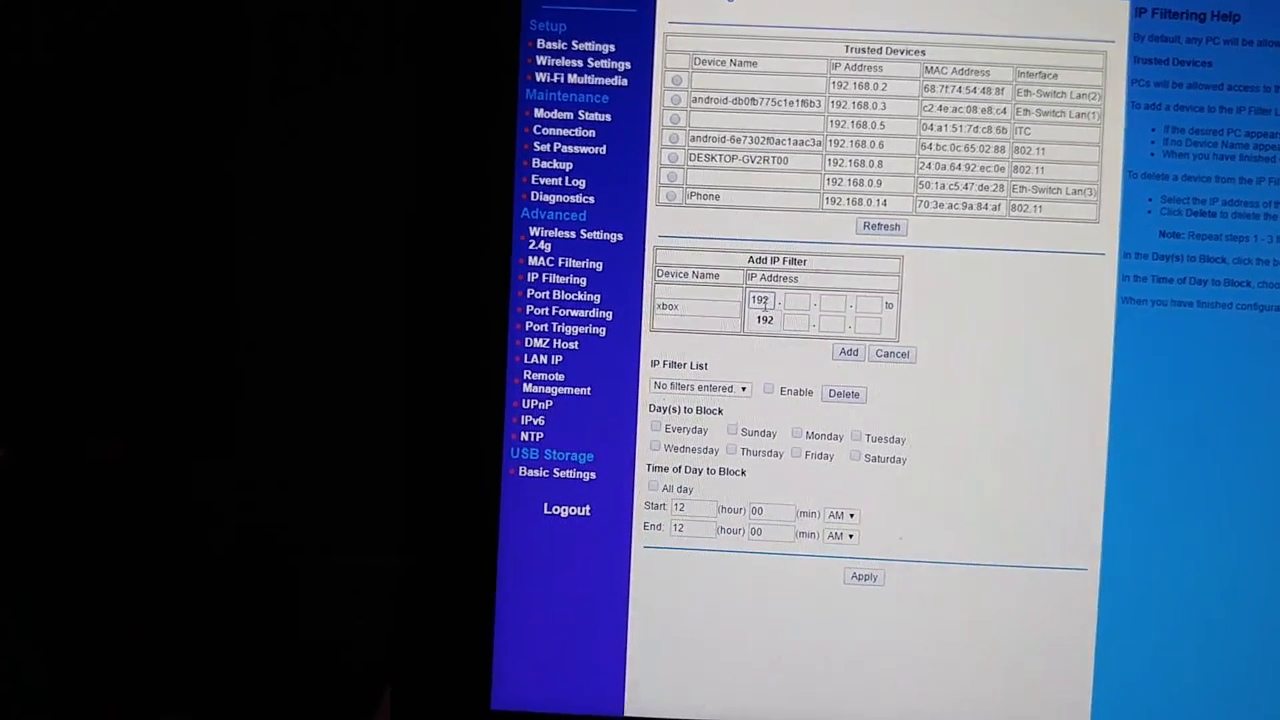
scroll("down", 3)
type(".168.0.9")
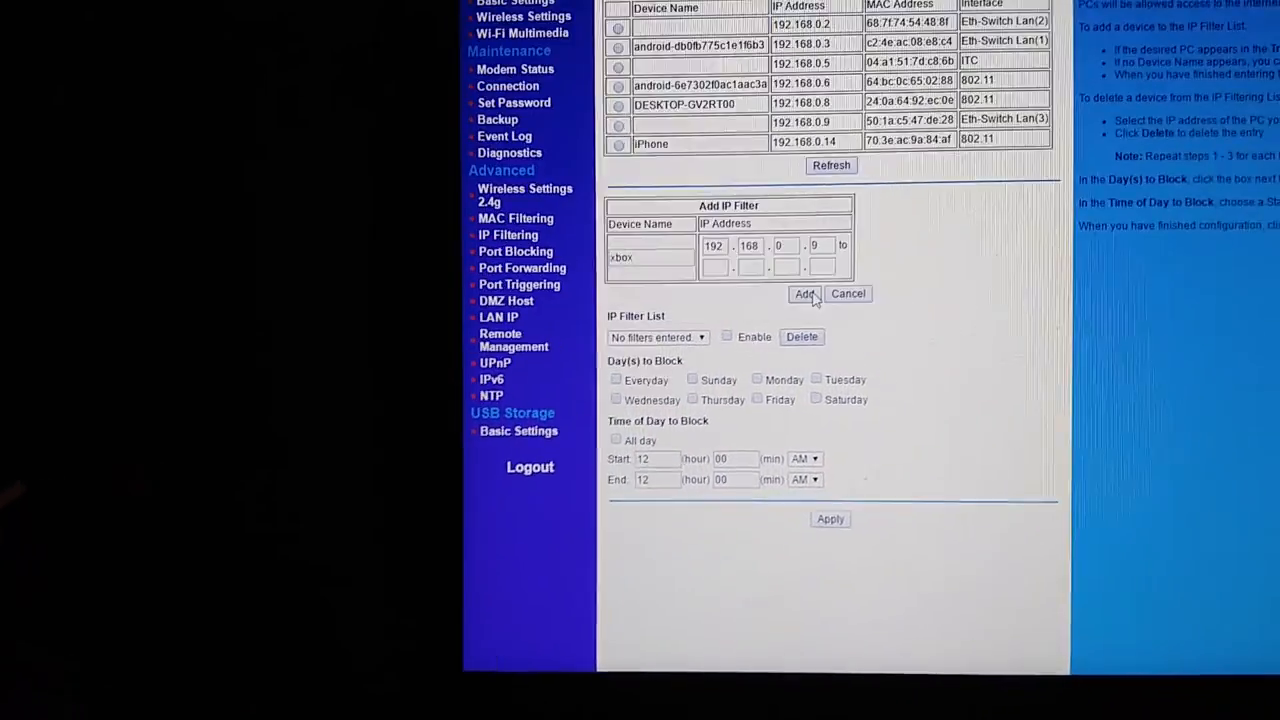
left_click(804, 293)
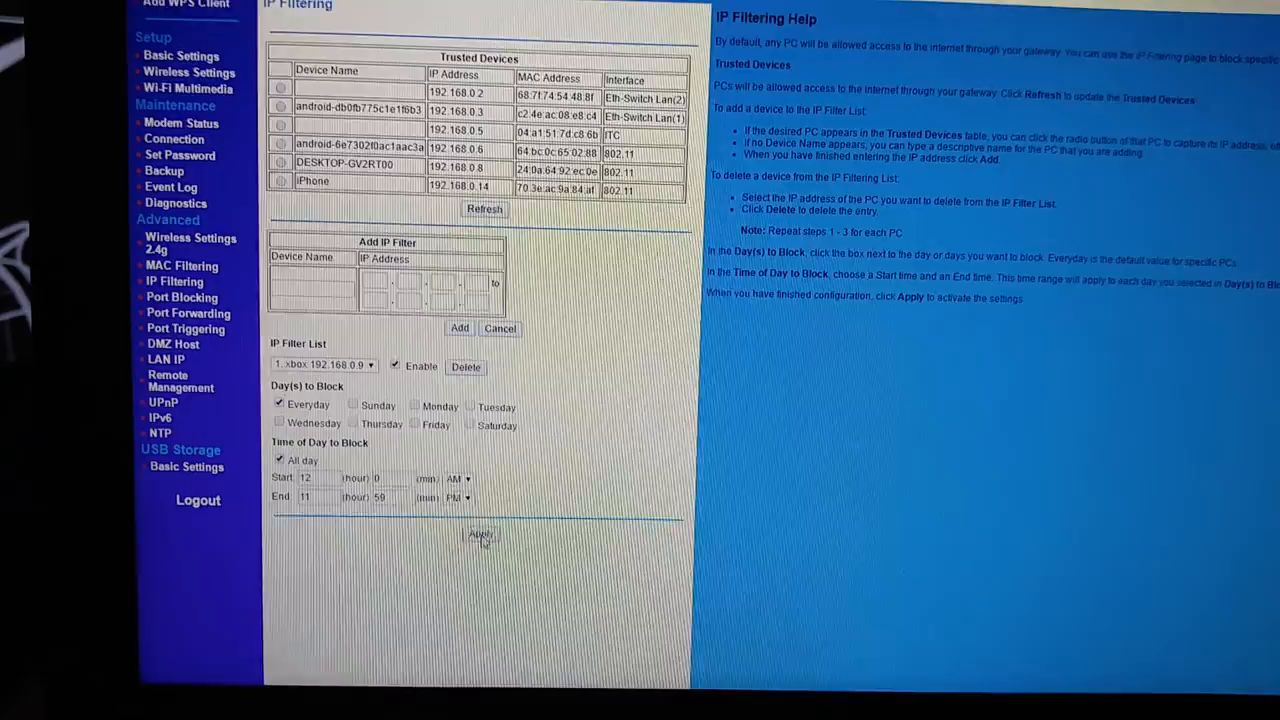
Apply the enabled xbox IP filter blocking every day, all day
left_click(481, 534)
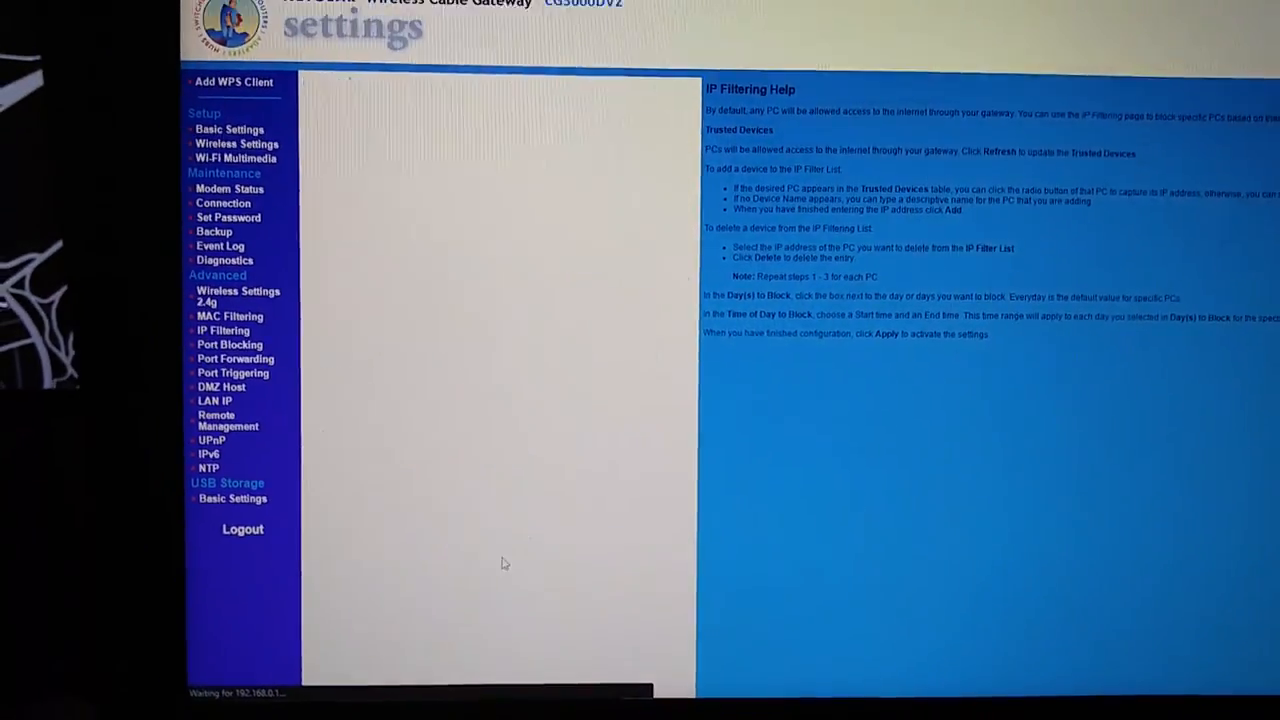